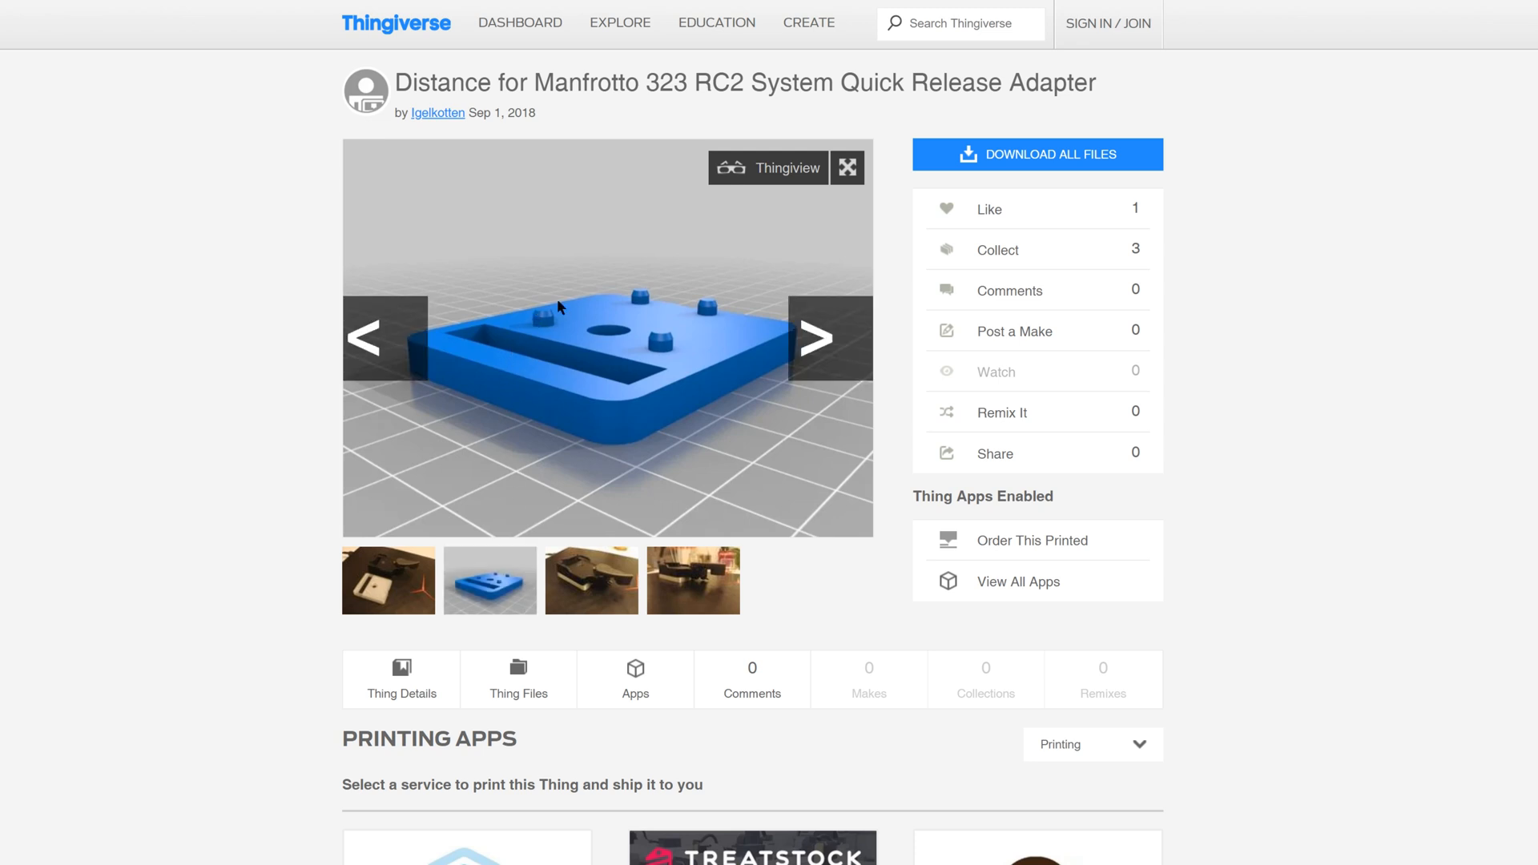
pyautogui.moveTo(710, 338)
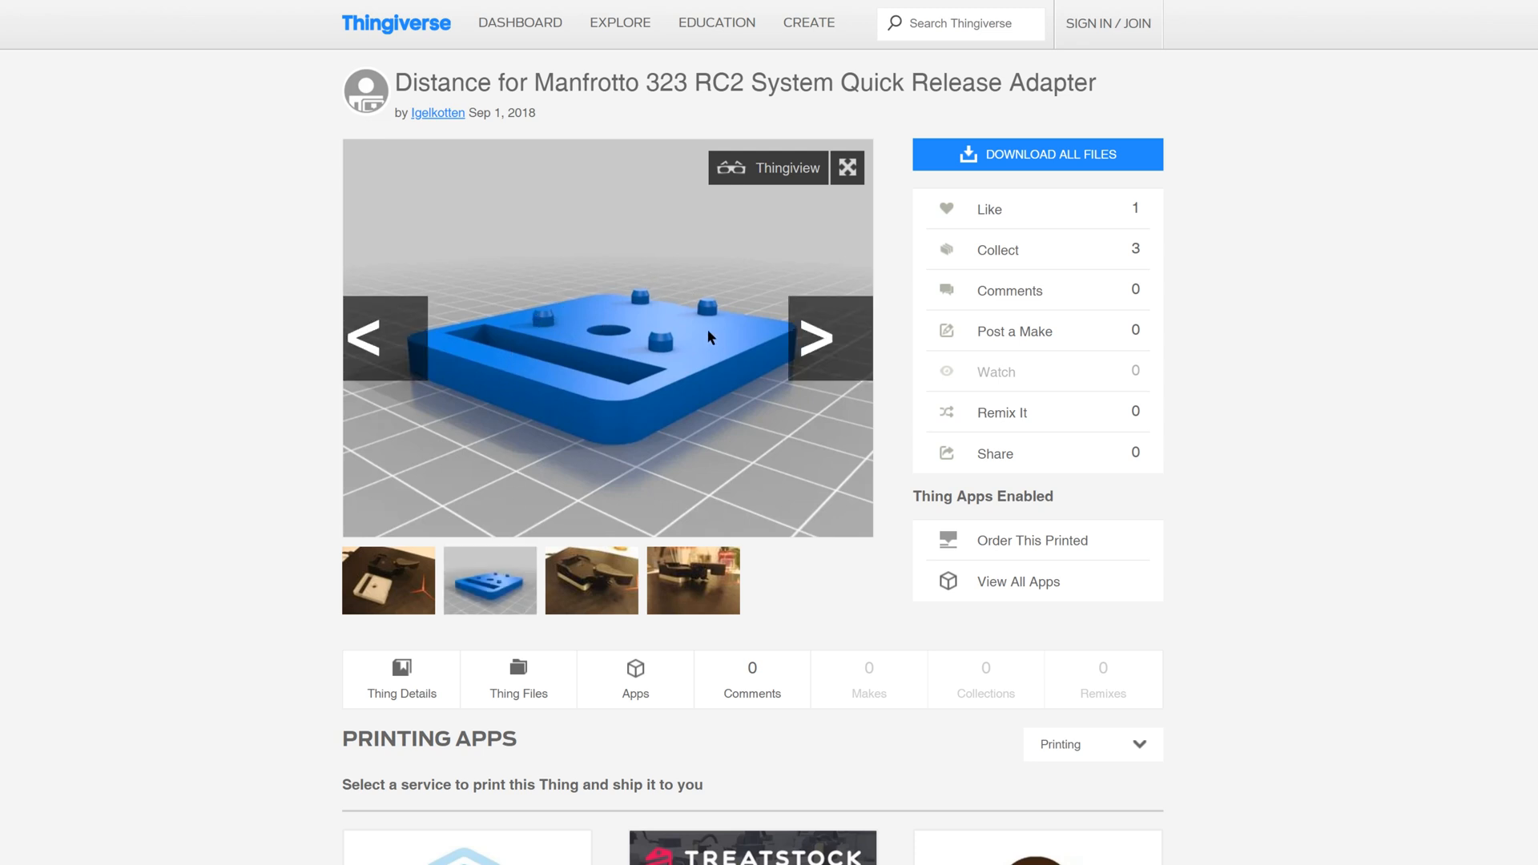
pyautogui.moveTo(356, 526)
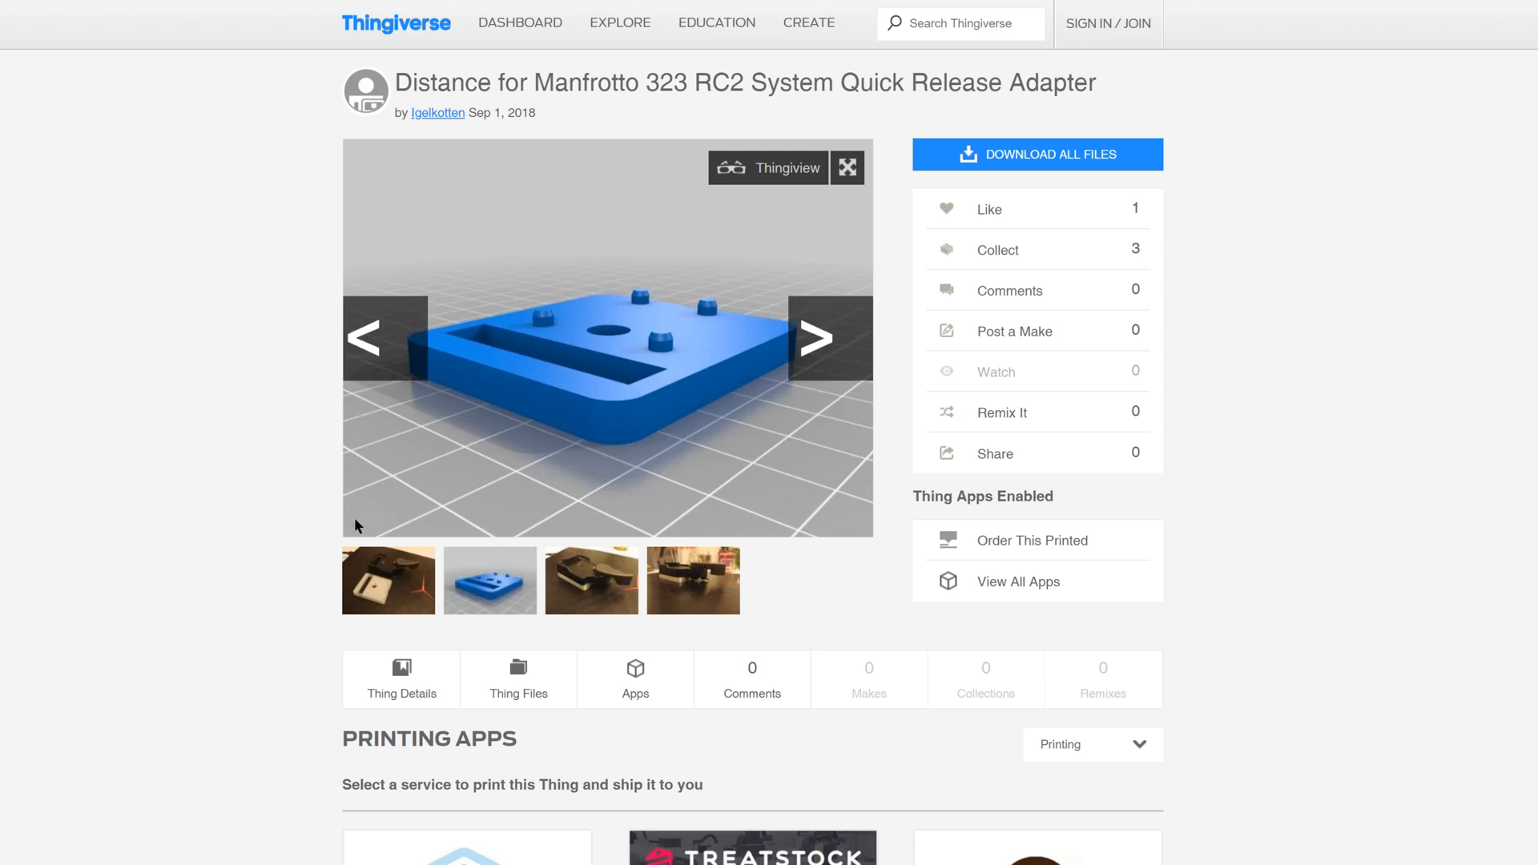